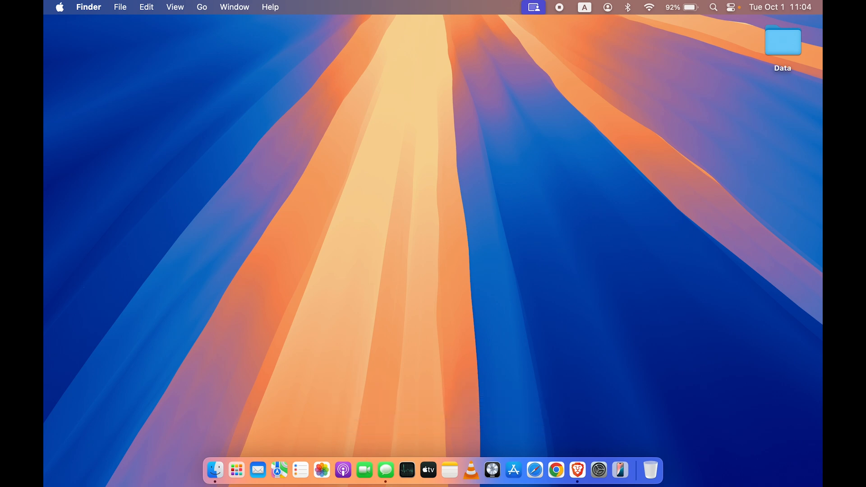
mouse_move(377, 469)
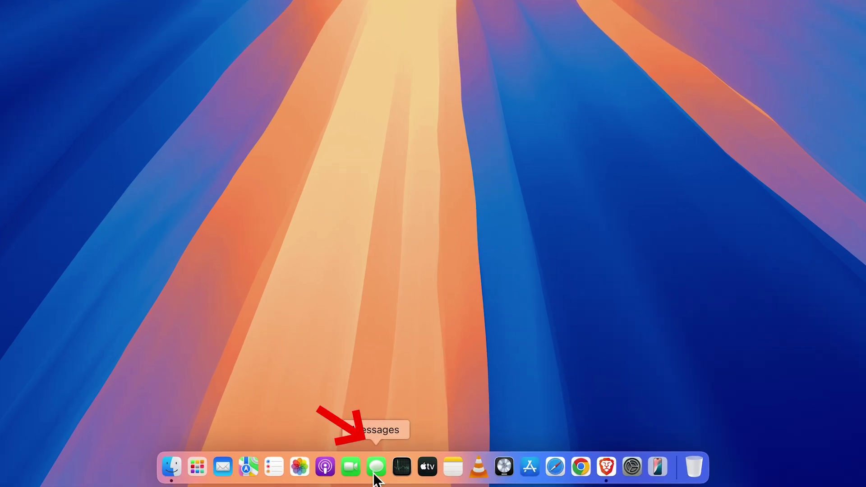
Launch Messages from the Dock
click(377, 467)
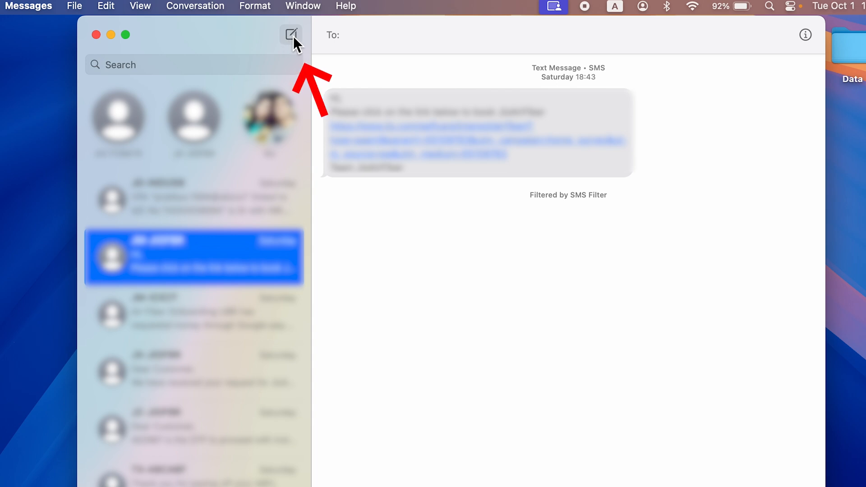
Start a new message drafting "Hey what's your plan for this weekend?"
click(291, 35)
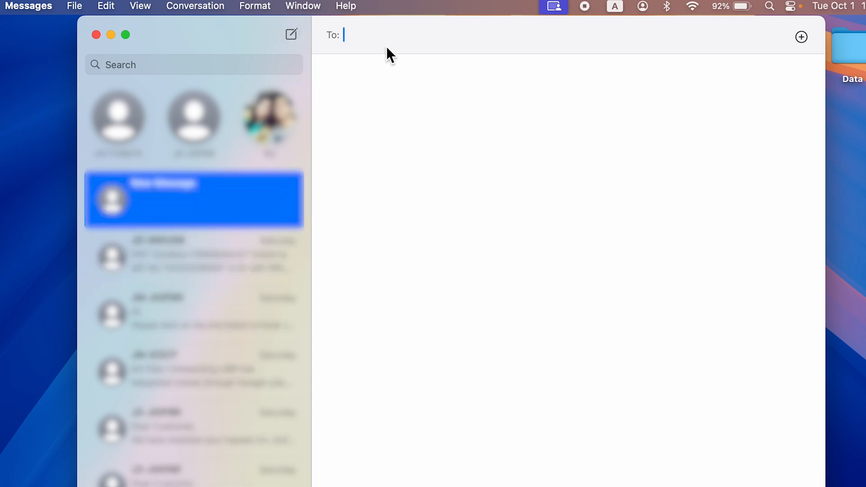
mouse_move(402, 44)
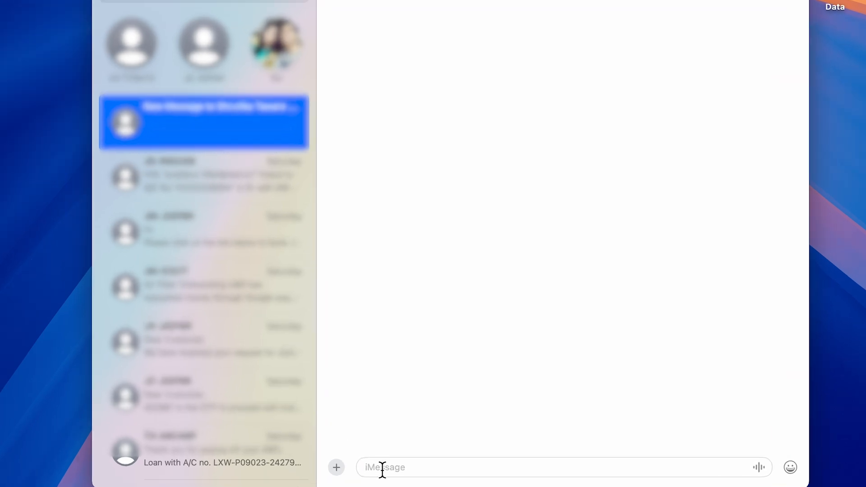
text(Hey what's your plan for this weekend?)
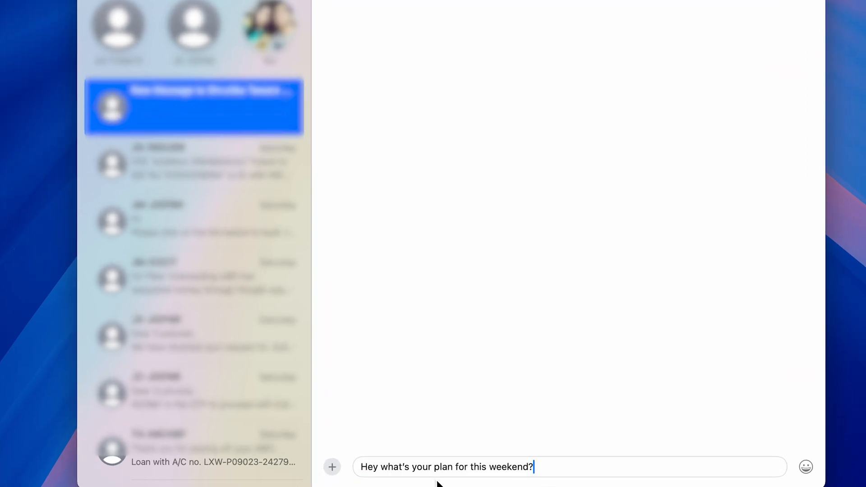
mouse_move(332, 466)
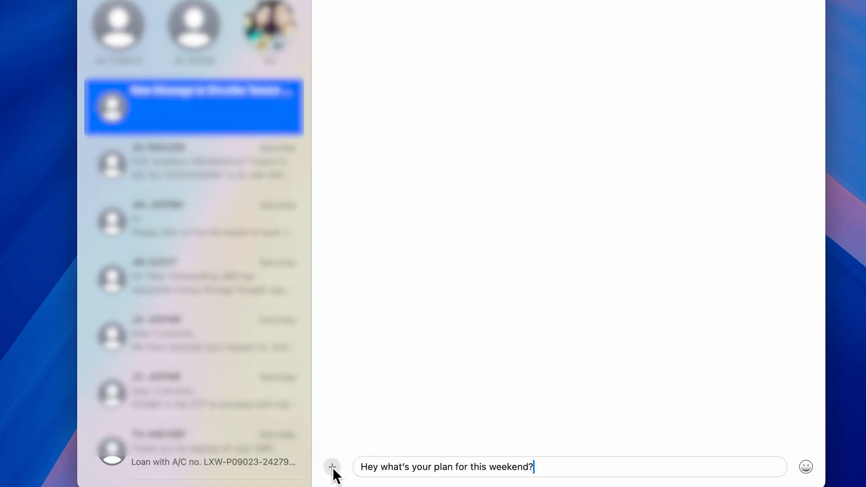
Schedule the draft with Send Later via the + menu, defaulting to 10/1 17:00
click(332, 466)
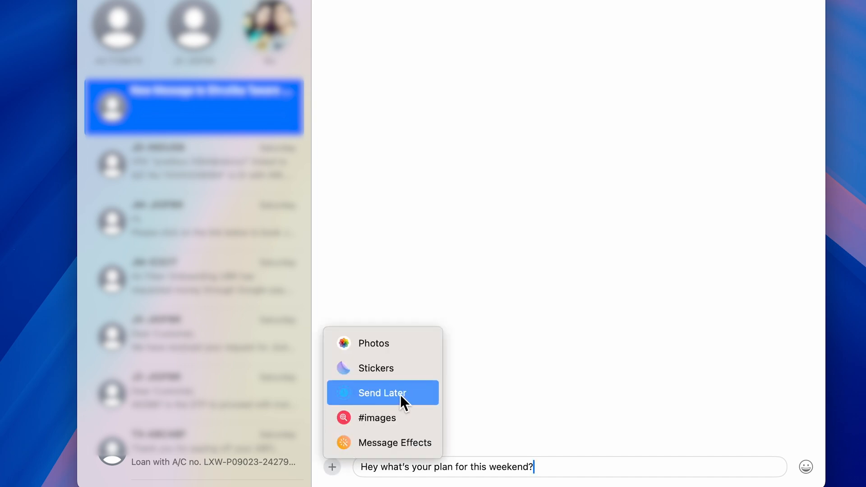
click(383, 393)
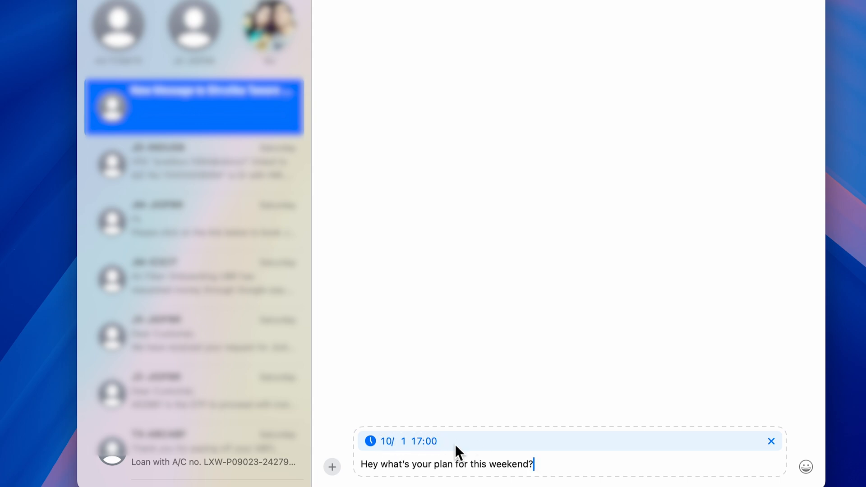
mouse_move(393, 447)
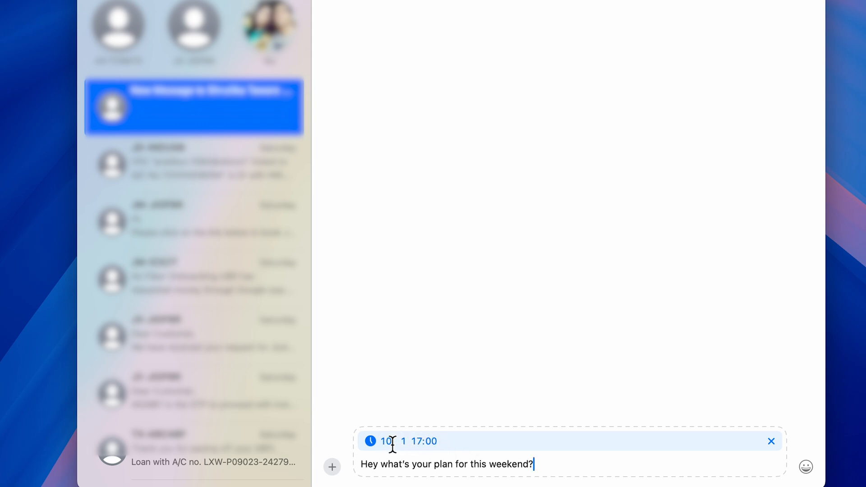
Change the scheduled send date to October 2 in the calendar picker
click(387, 441)
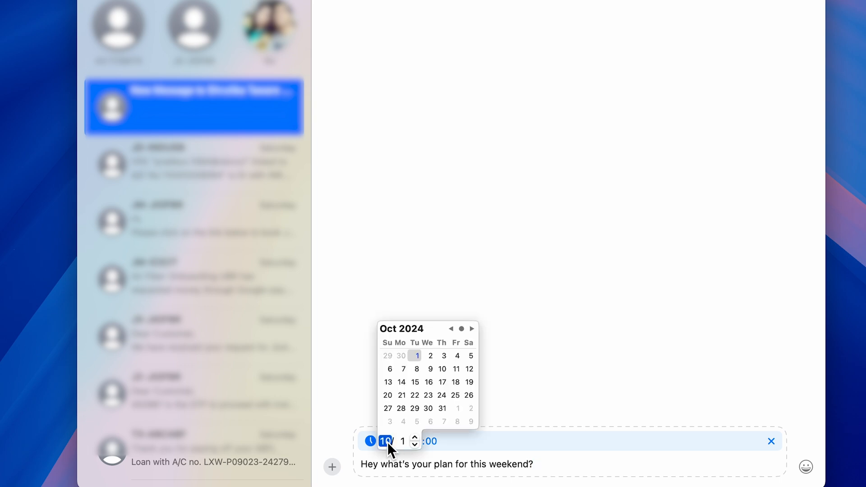
mouse_move(464, 359)
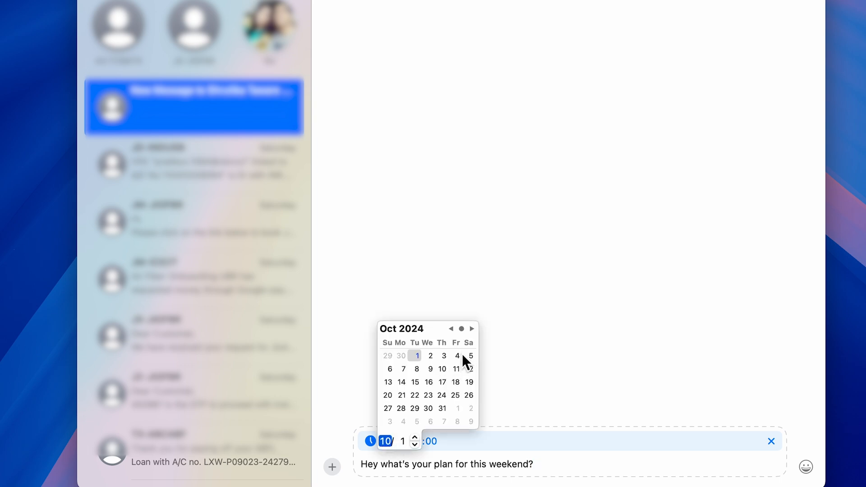
mouse_move(432, 362)
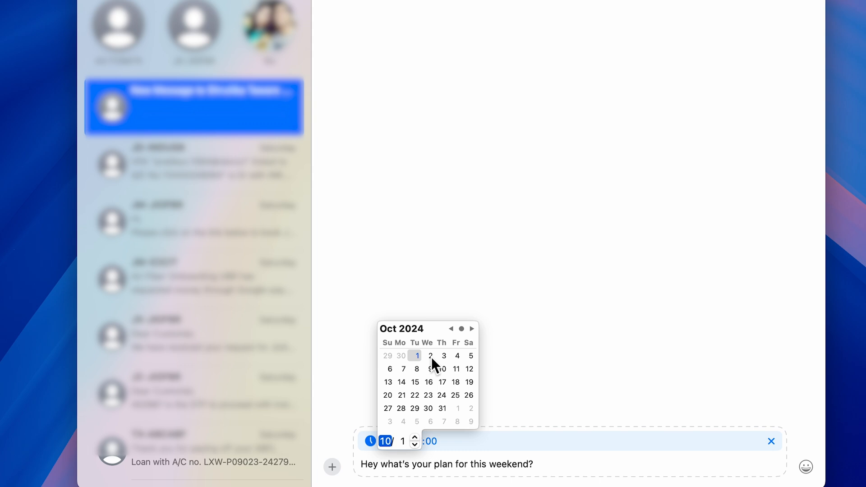
click(429, 356)
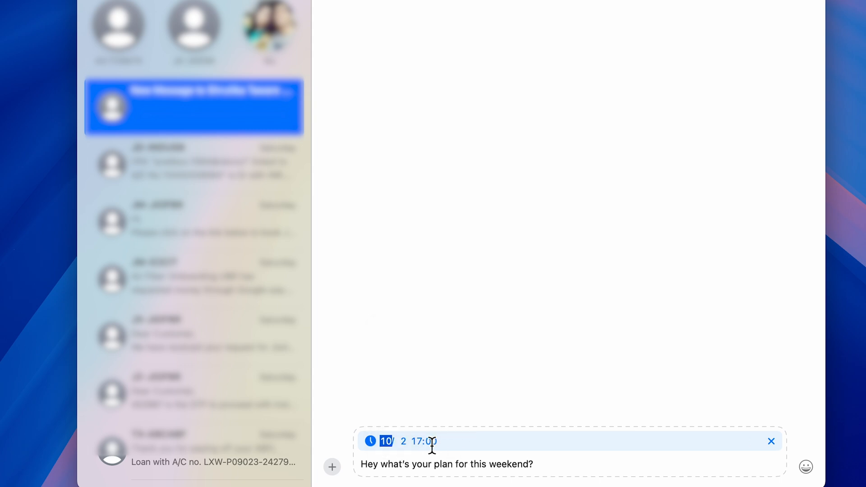
Set the scheduled send hour to 16, giving 10/2 at 16:00
click(417, 441)
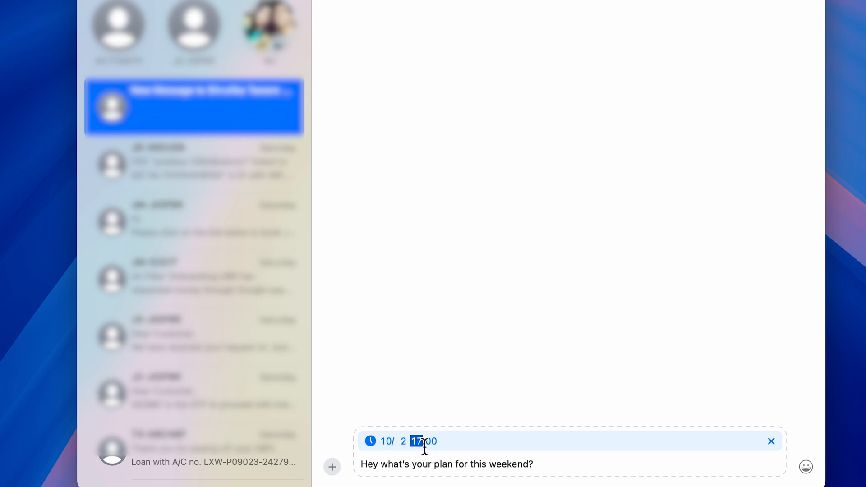
mouse_move(492, 450)
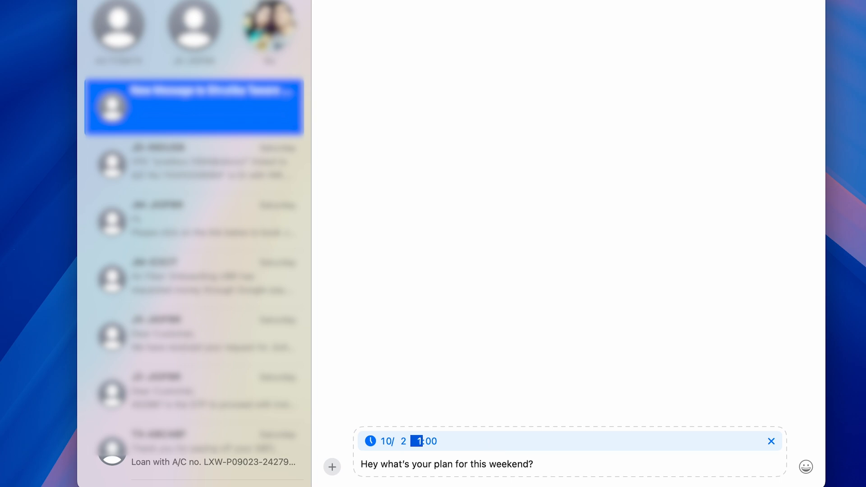
text(16)
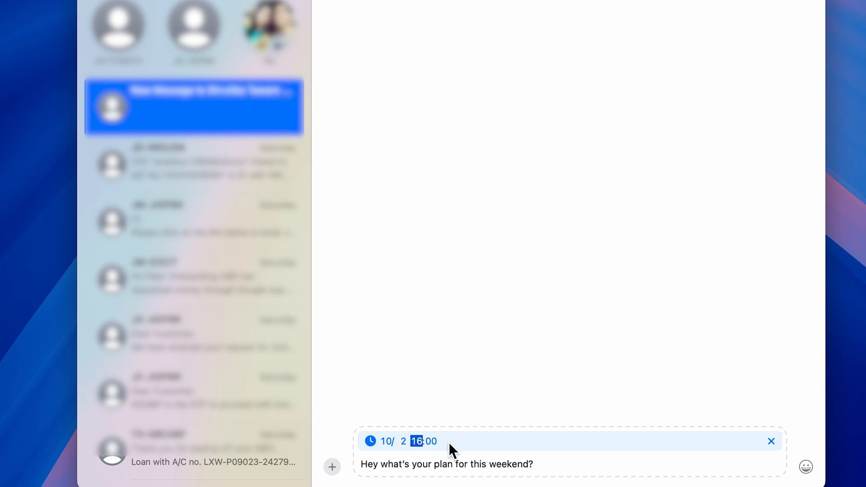
mouse_move(410, 458)
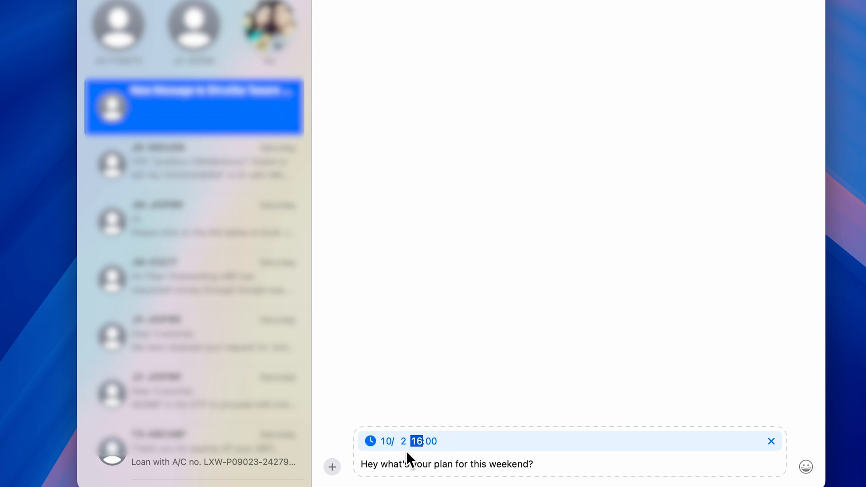
mouse_move(576, 470)
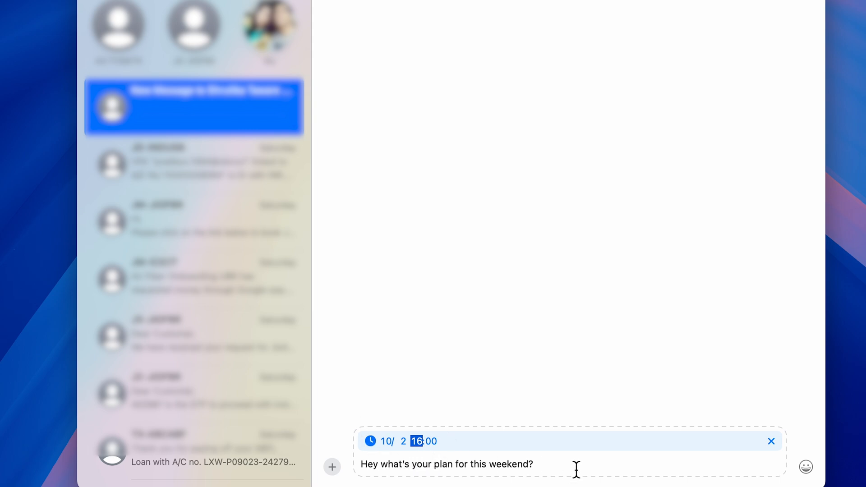
Queue the message so it shows as a Send Later bubble for Tomorrow 16:00
key(return)
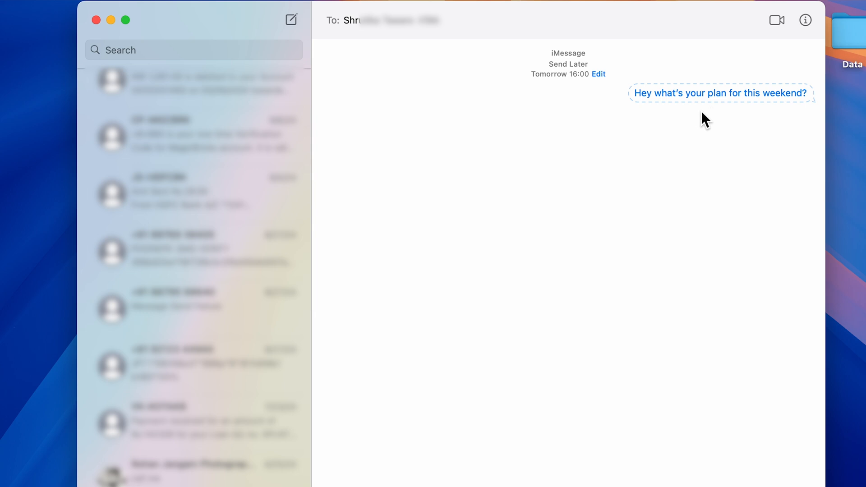
mouse_move(682, 89)
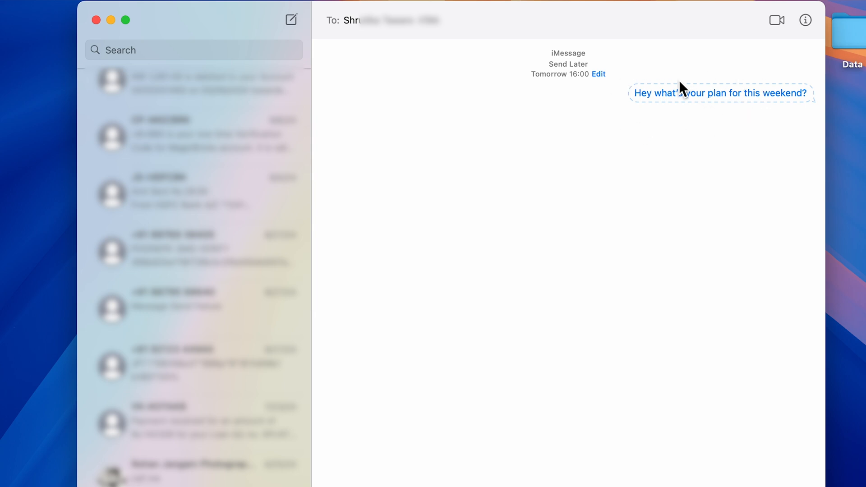
mouse_move(804, 114)
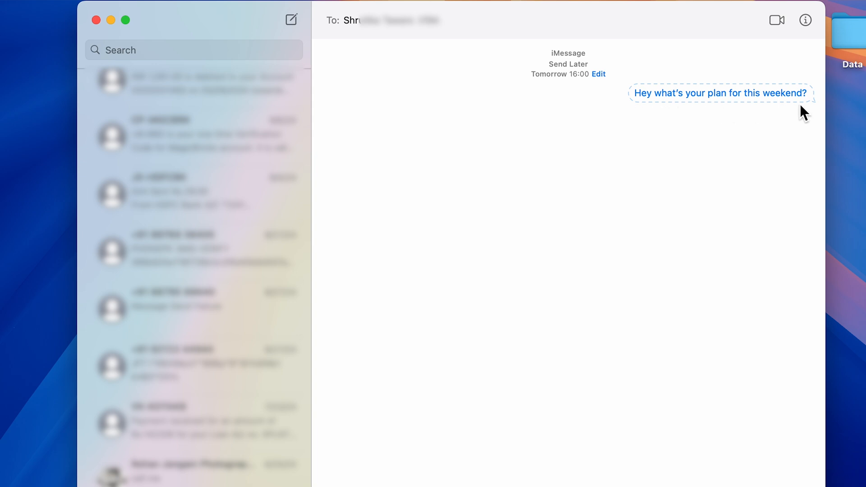
mouse_move(662, 100)
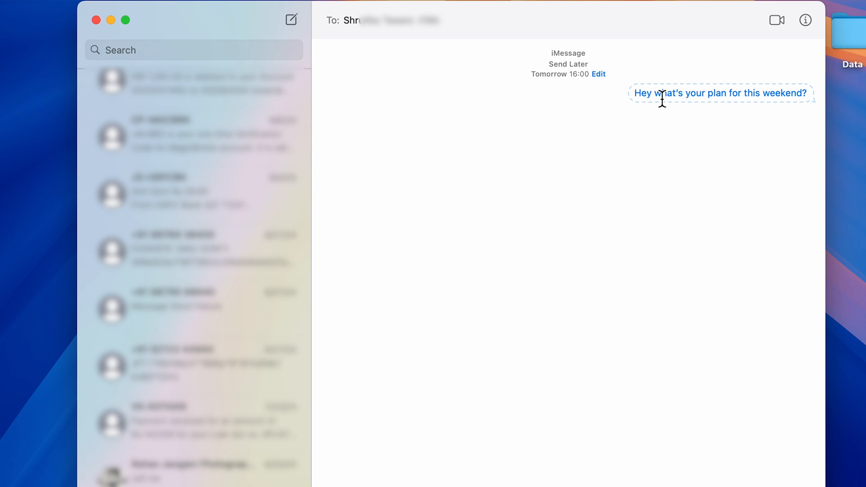
click(598, 73)
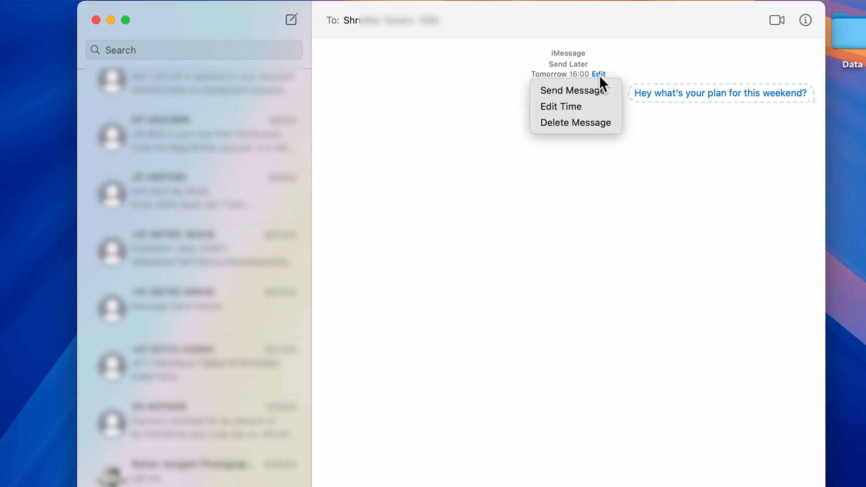
mouse_move(575, 90)
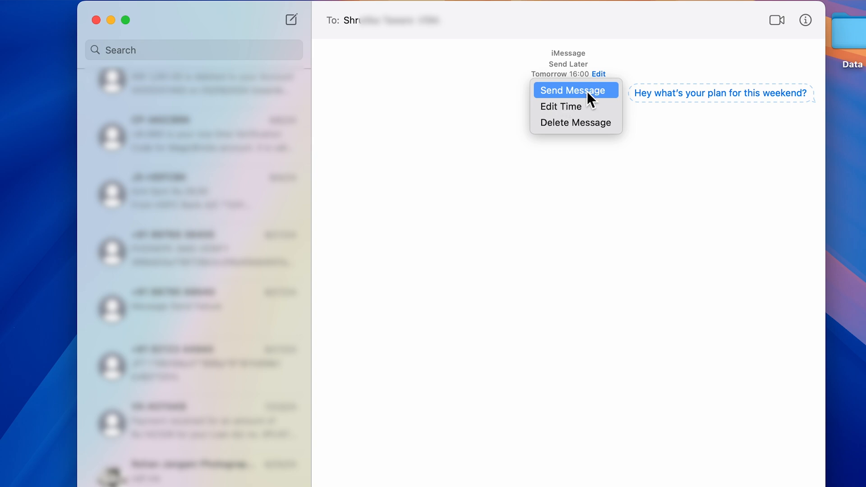
mouse_move(580, 99)
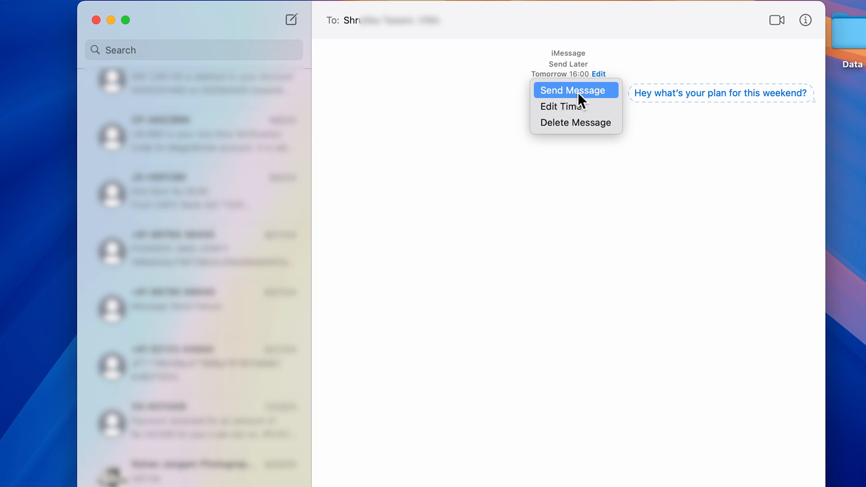
mouse_move(572, 95)
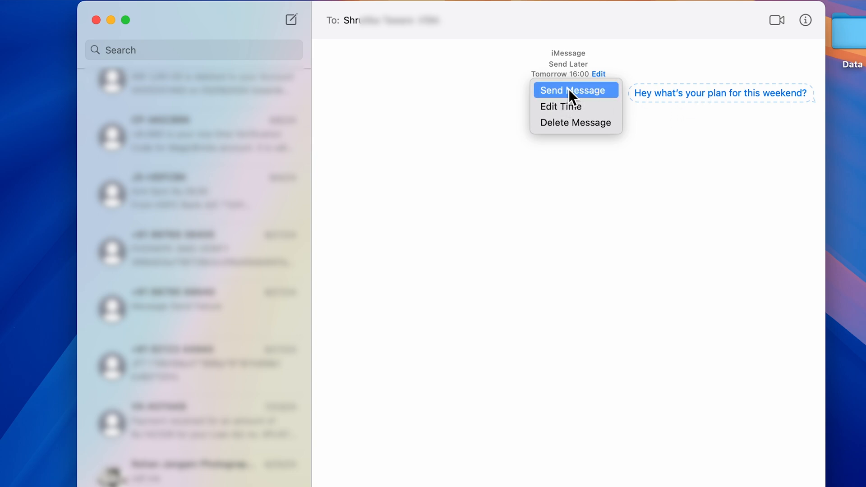
mouse_move(576, 106)
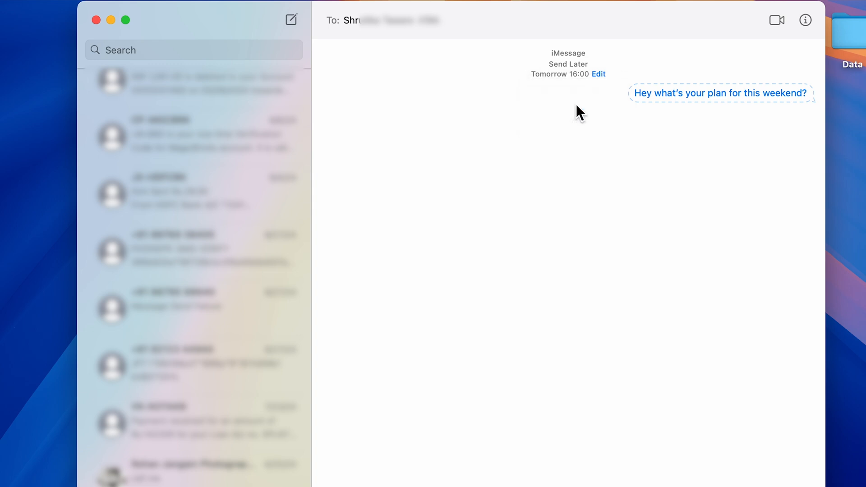
click(598, 73)
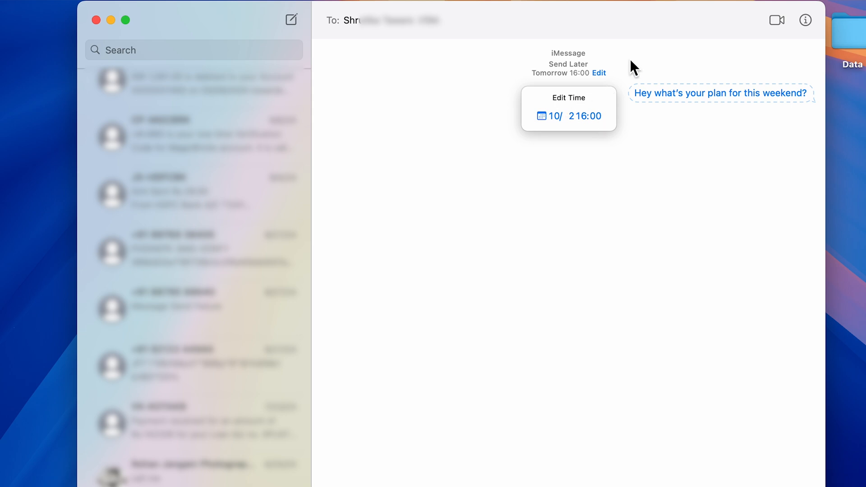
click(586, 117)
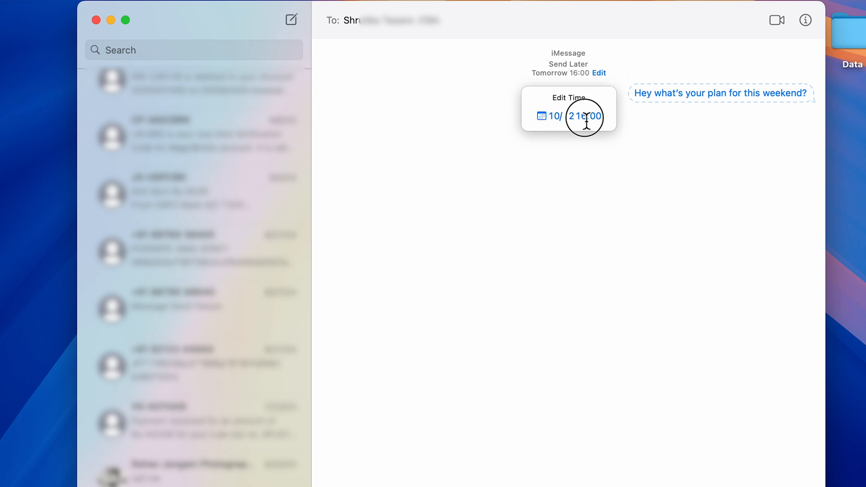
click(637, 75)
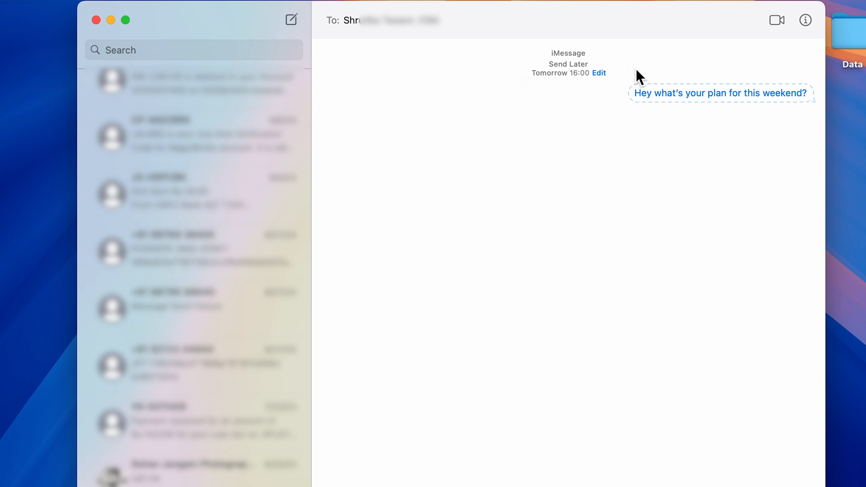
click(599, 73)
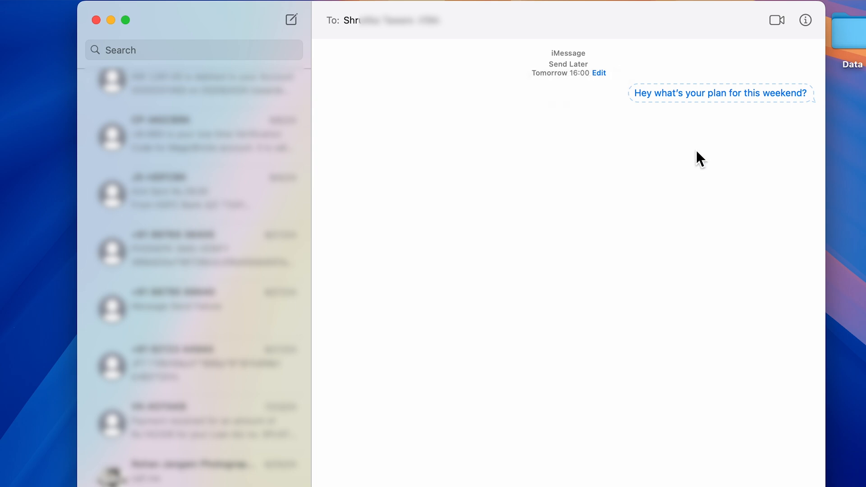
mouse_move(461, 439)
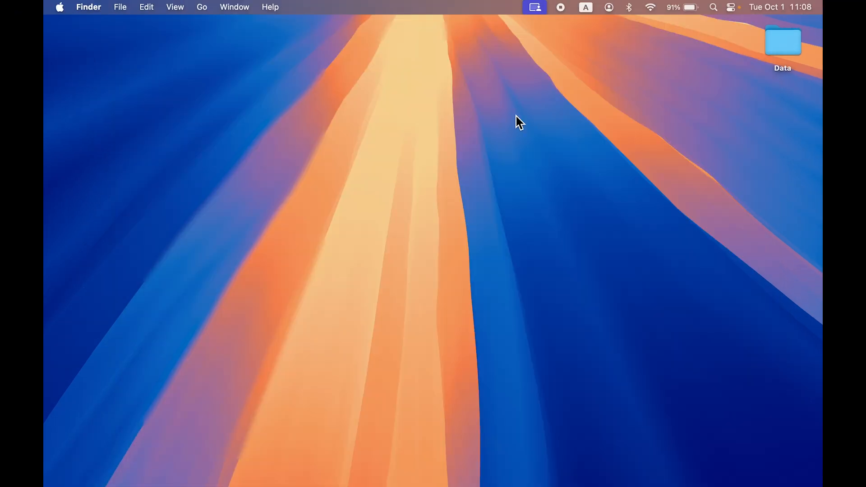
mouse_move(698, 437)
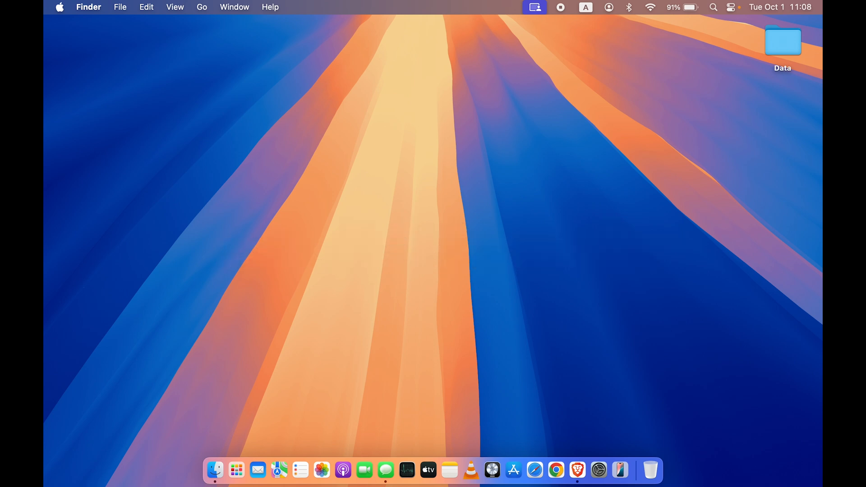
Quit Messages and return to the Finder desktop with the Dock shown
click(533, 6)
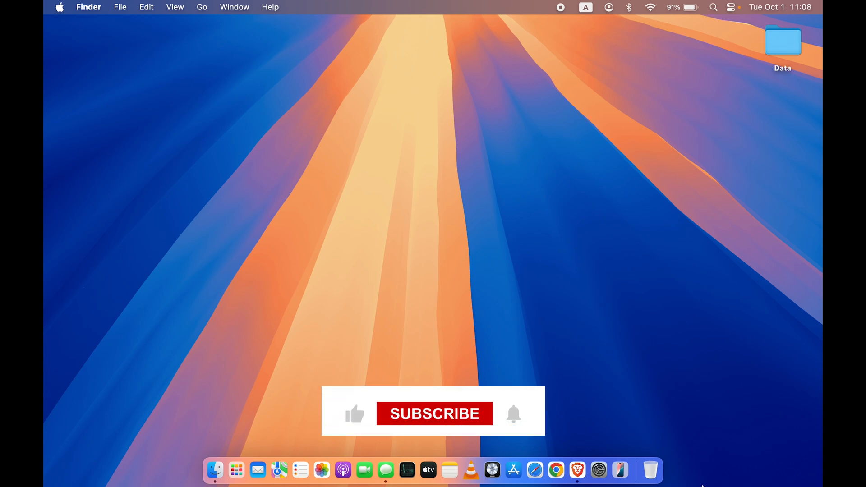
click(434, 413)
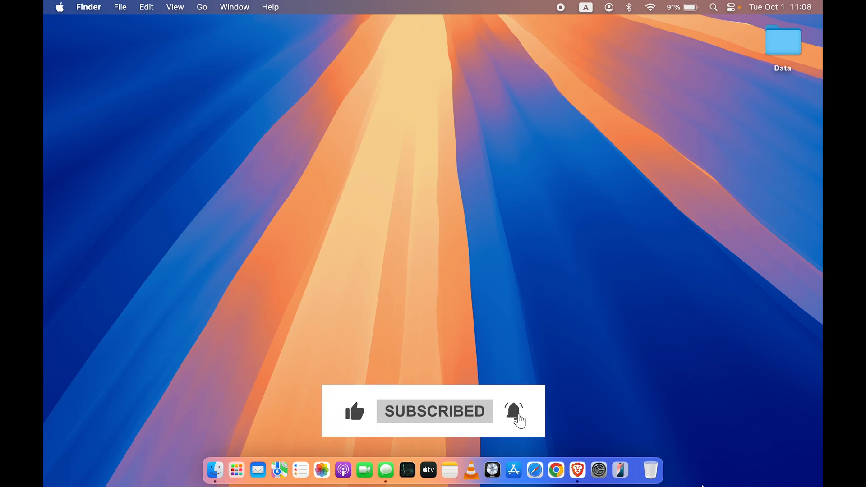